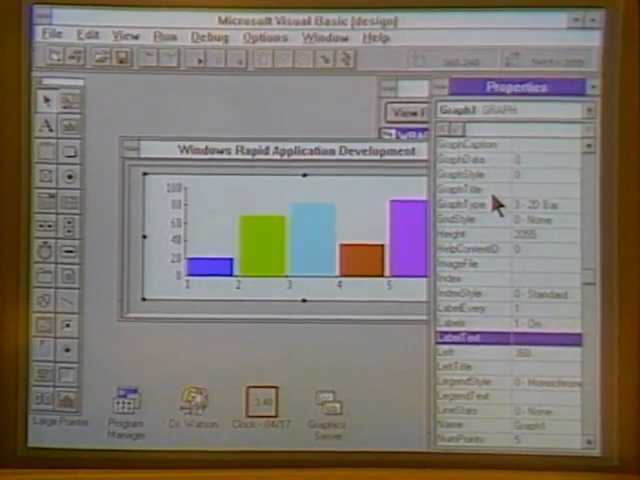
Load the graph.mak project through File > Open Project.
{"action": "left_click", "coordinate": [490, 186]}
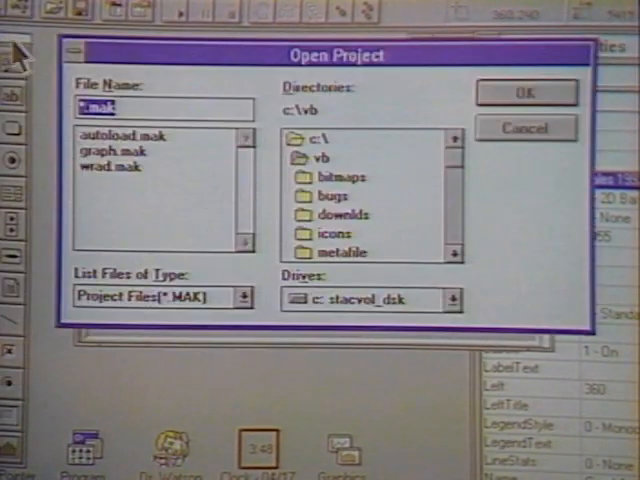
{"action": "left_click", "coordinate": [524, 92]}
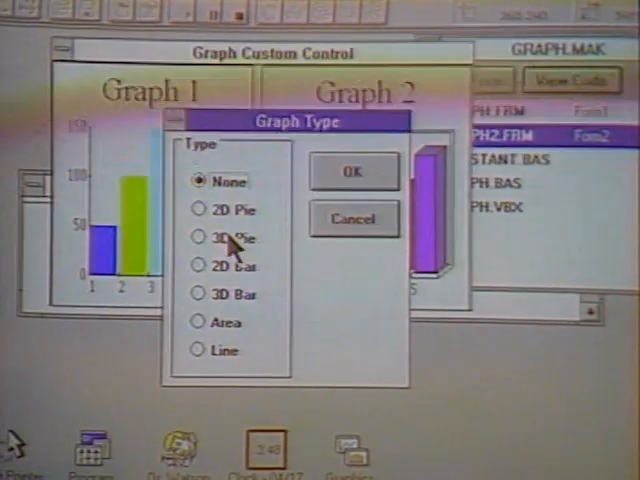
Change Graph 1 to a 3D Pie, then to the Line chart type.
{"action": "left_click", "coordinate": [214, 240]}
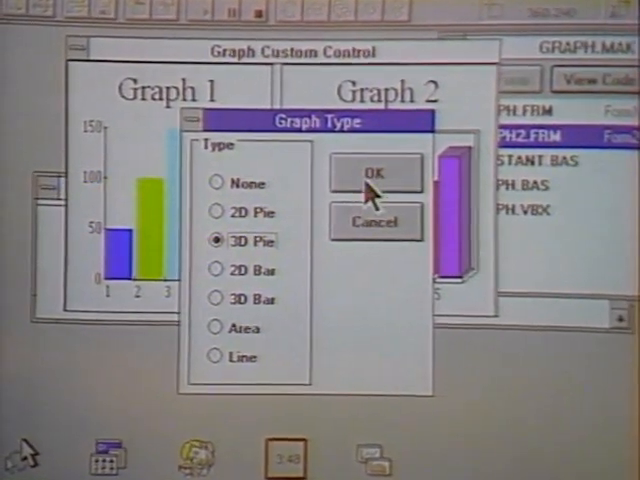
{"action": "left_click", "coordinate": [376, 172]}
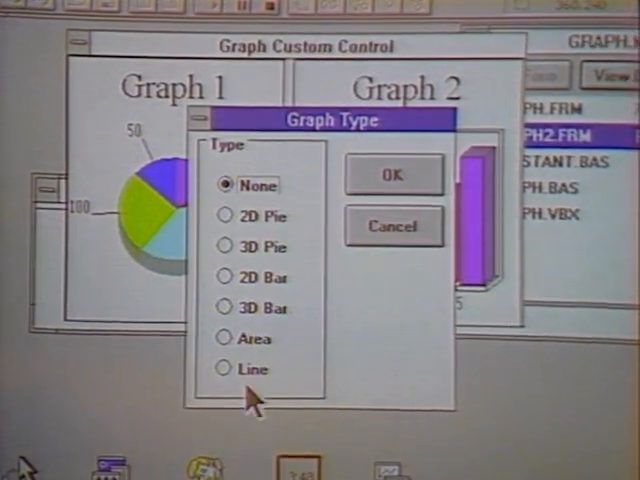
{"action": "left_click", "coordinate": [224, 372]}
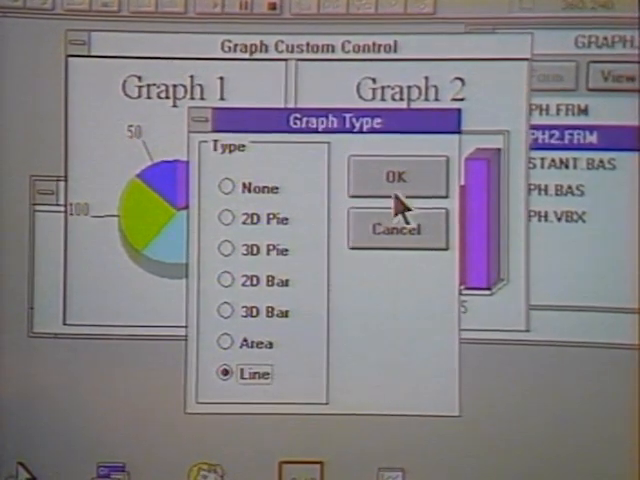
{"action": "left_click", "coordinate": [396, 176]}
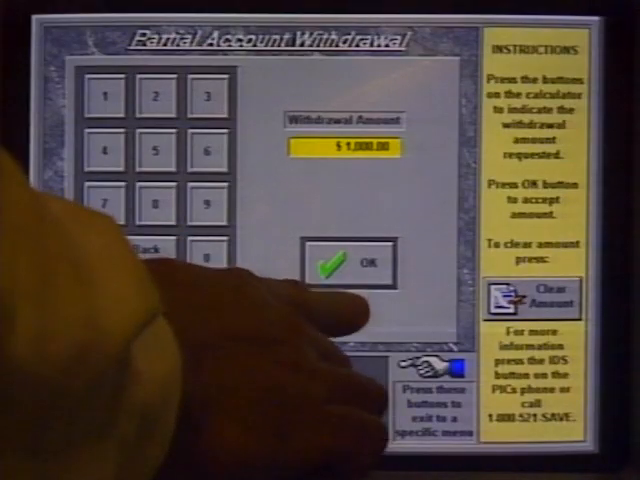
{"action": "left_click", "coordinate": [348, 266]}
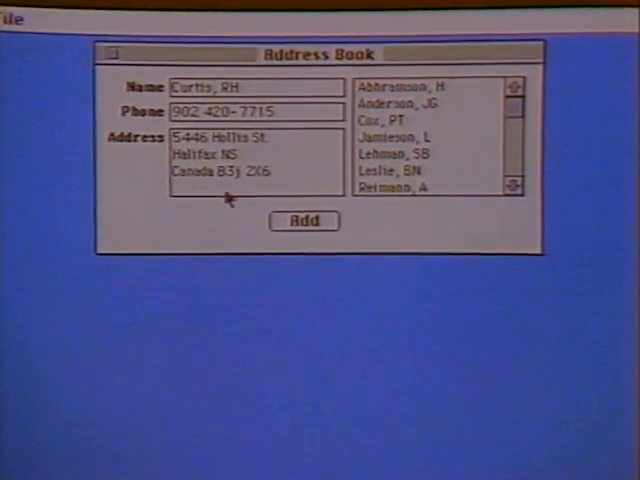
{"action": "left_click", "coordinate": [304, 224]}
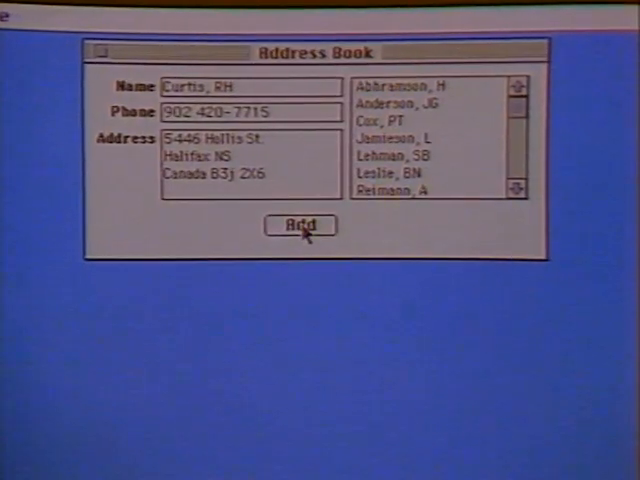
{"action": "left_click", "coordinate": [300, 224]}
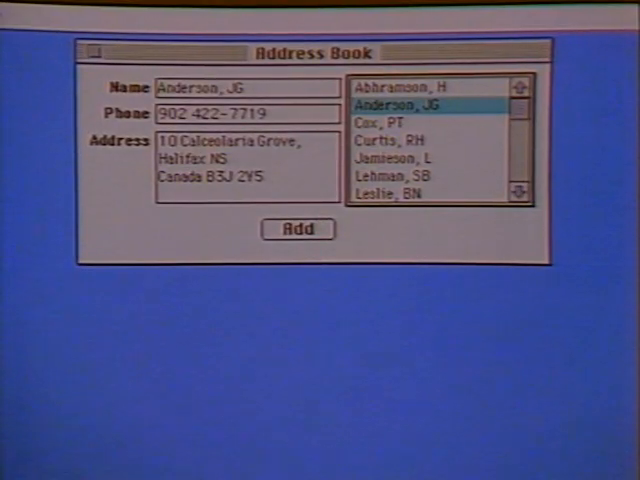
{"action": "left_click", "coordinate": [16, 10]}
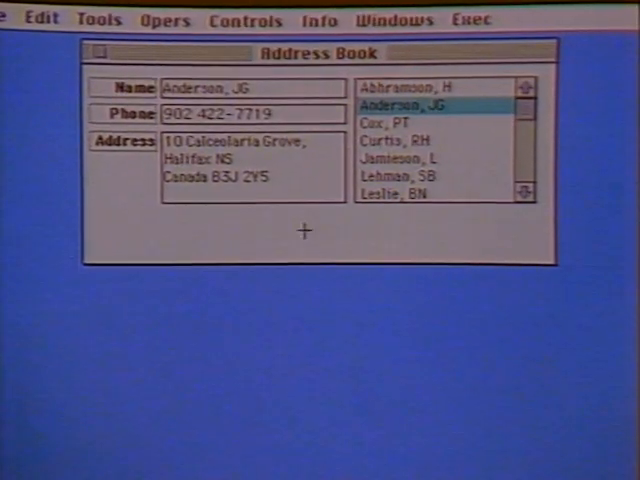
{"action": "left_click", "coordinate": [40, 20]}
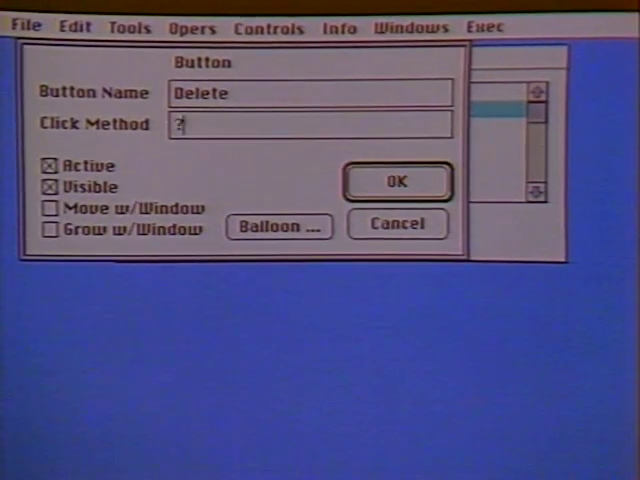
Name the new button Delete with click method /Delete and confirm it.
{"action": "type", "text": "Delete"}
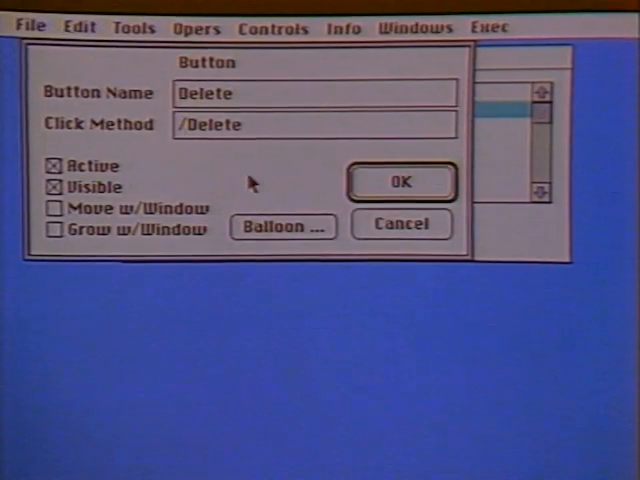
{"action": "left_click", "coordinate": [400, 180]}
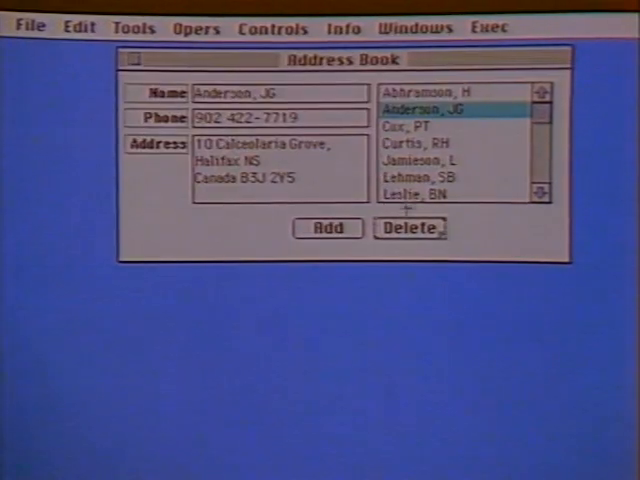
{"action": "left_click", "coordinate": [22, 26]}
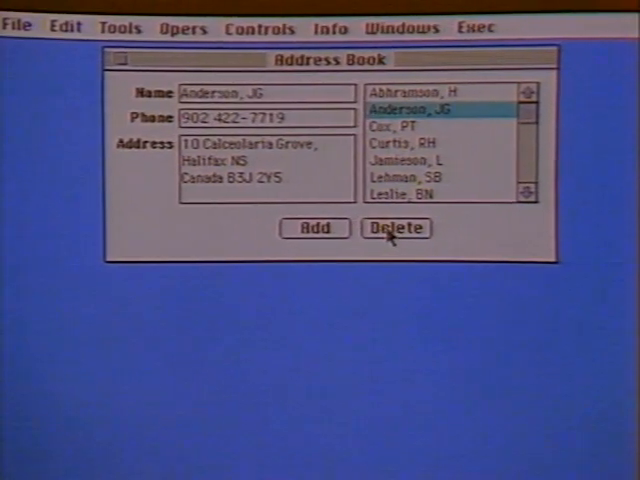
{"action": "left_click", "coordinate": [396, 228]}
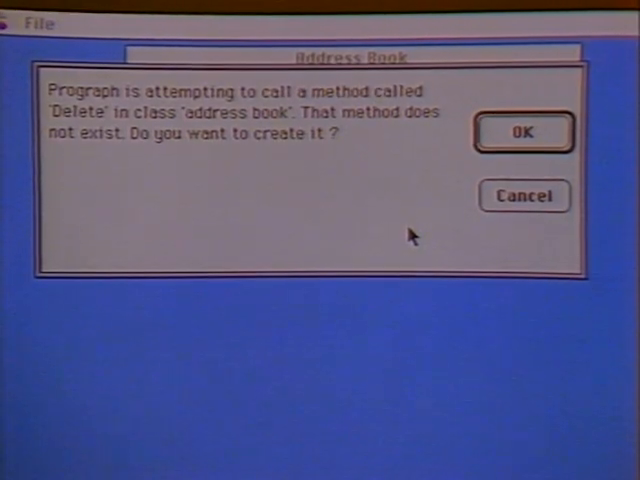
{"action": "mouse_move", "coordinate": [380, 240]}
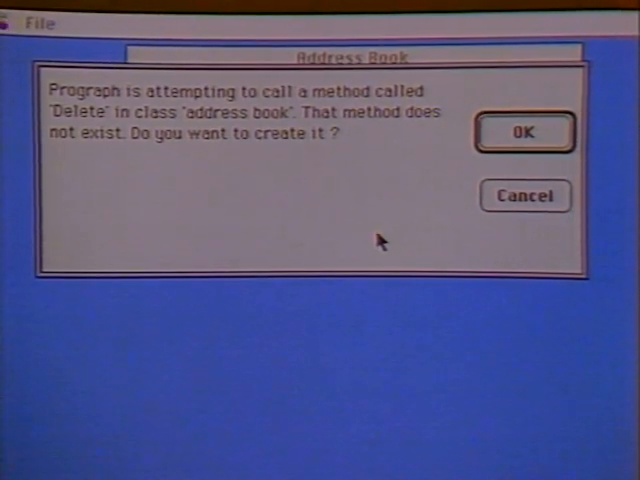
Create the missing Delete method and a /deselect operation in class address book.
{"action": "left_click", "coordinate": [524, 132]}
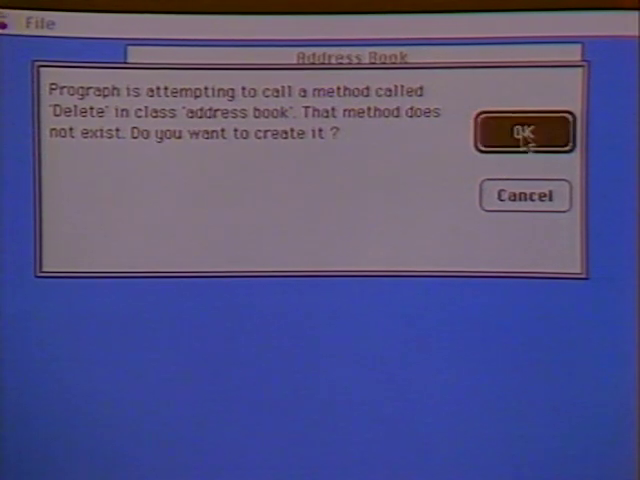
{"action": "left_click", "coordinate": [524, 132]}
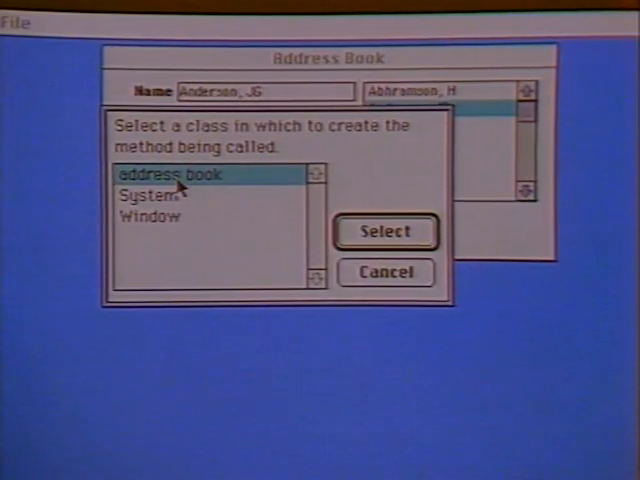
{"action": "left_click", "coordinate": [384, 232]}
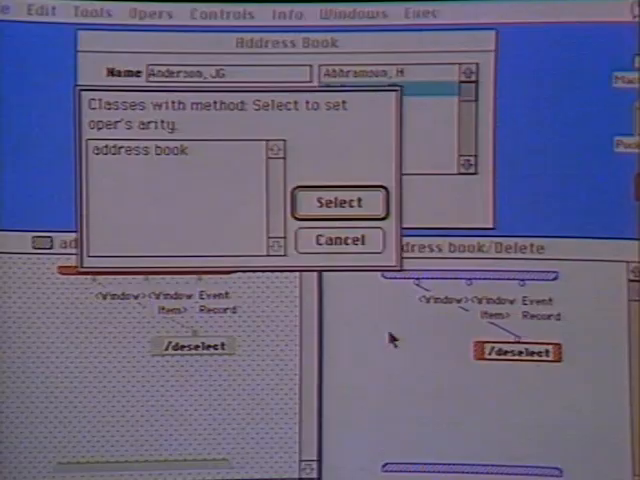
{"action": "mouse_move", "coordinate": [190, 158]}
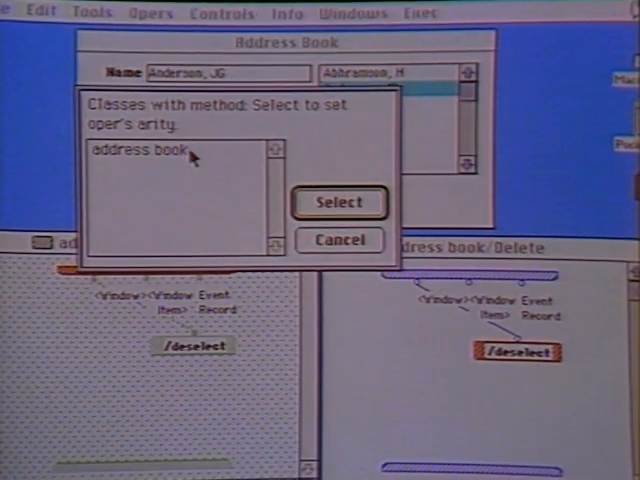
Confirm address book as the deselect class and add a second operation below it.
{"action": "left_click", "coordinate": [338, 200]}
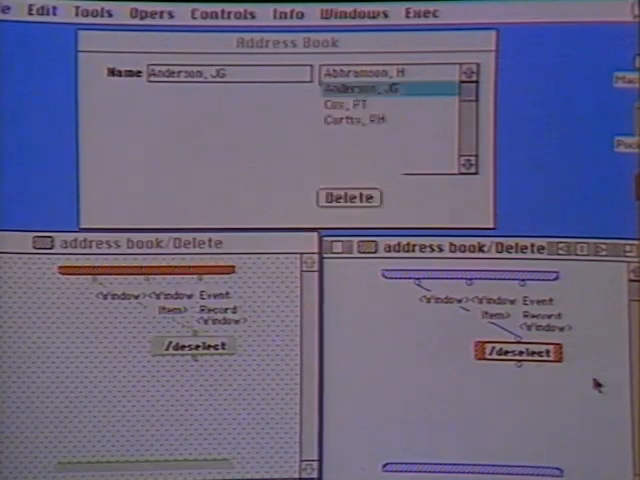
{"action": "left_click", "coordinate": [370, 88]}
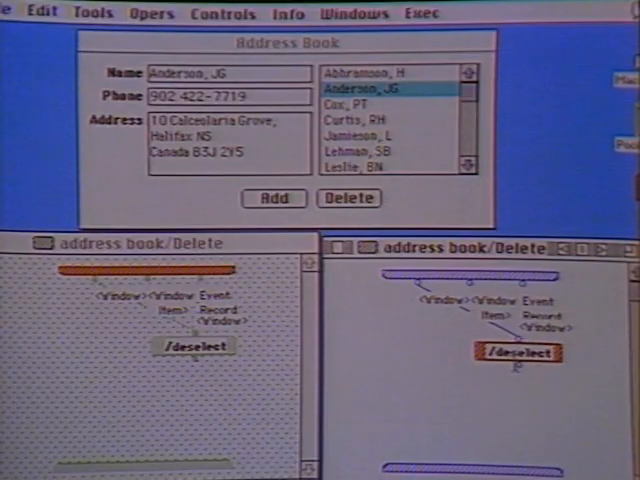
{"action": "mouse_move", "coordinate": [448, 120]}
{"action": "type", "text": "/re"}
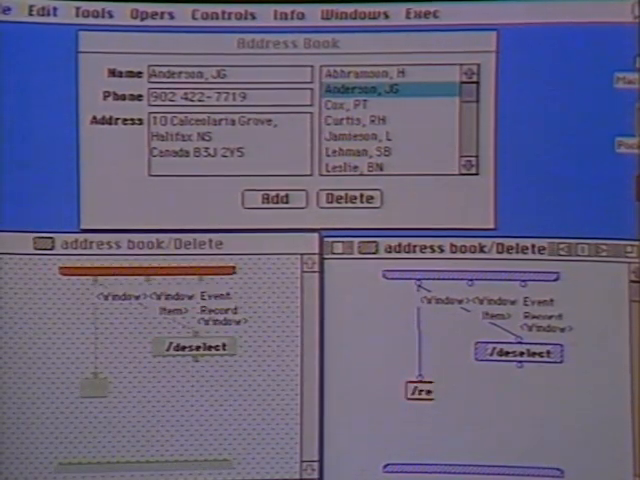
Name the new operation /remove and choose its class.
{"action": "left_click", "coordinate": [348, 200]}
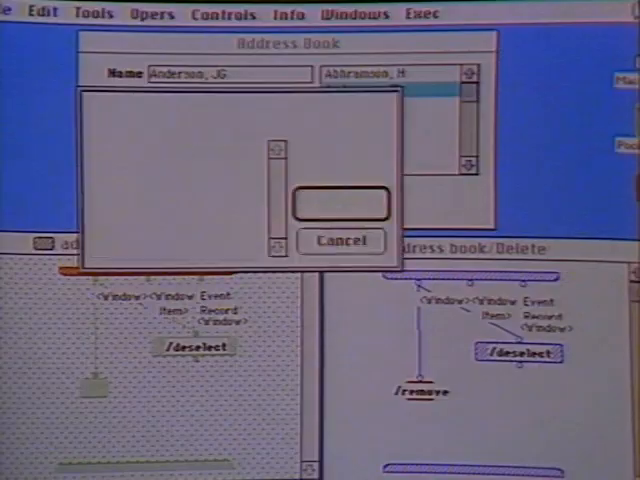
{"action": "left_click", "coordinate": [340, 240]}
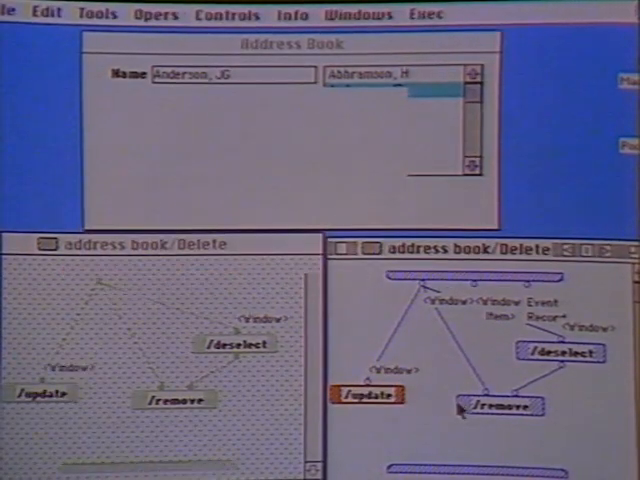
{"action": "left_click", "coordinate": [390, 90]}
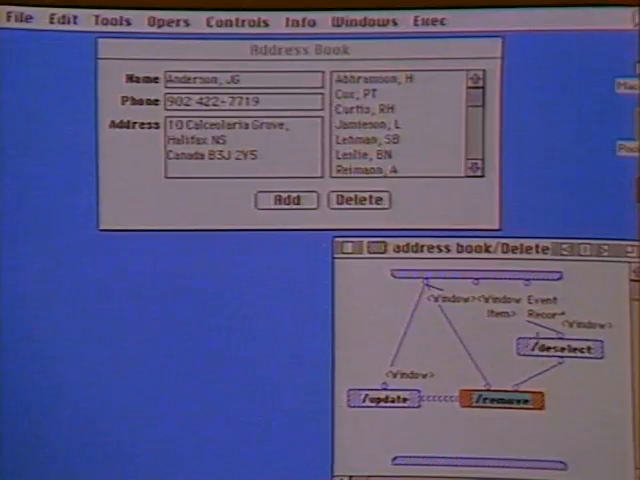
{"action": "left_click", "coordinate": [428, 20]}
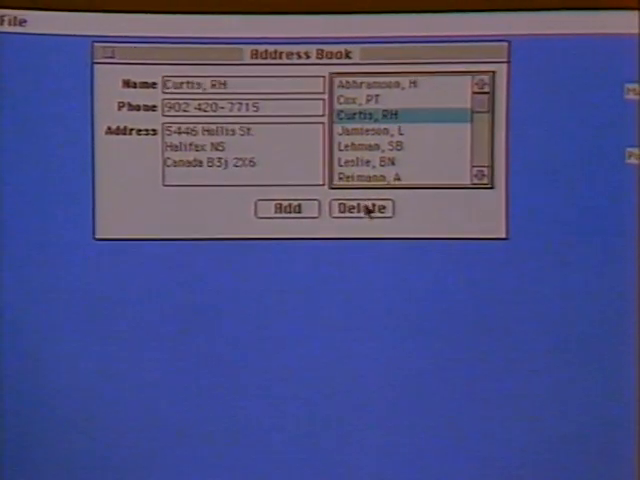
{"action": "left_click", "coordinate": [364, 208]}
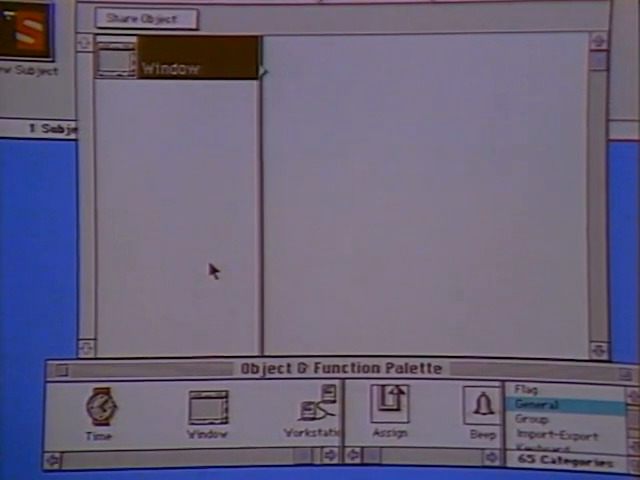
{"action": "mouse_move", "coordinate": [212, 280]}
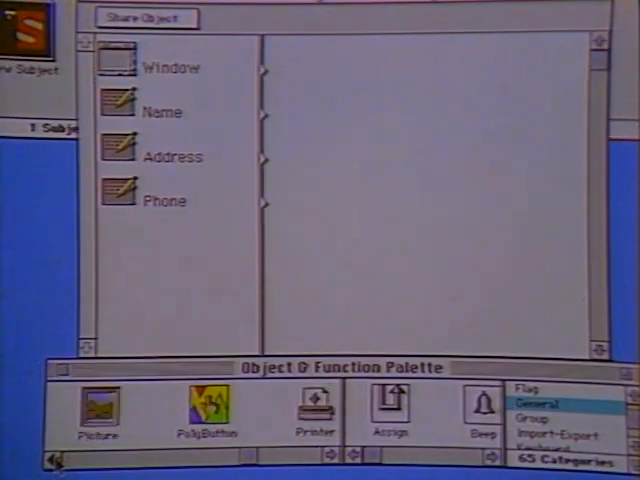
Switch the palette to database components to add a Database object.
{"action": "left_click", "coordinate": [180, 196]}
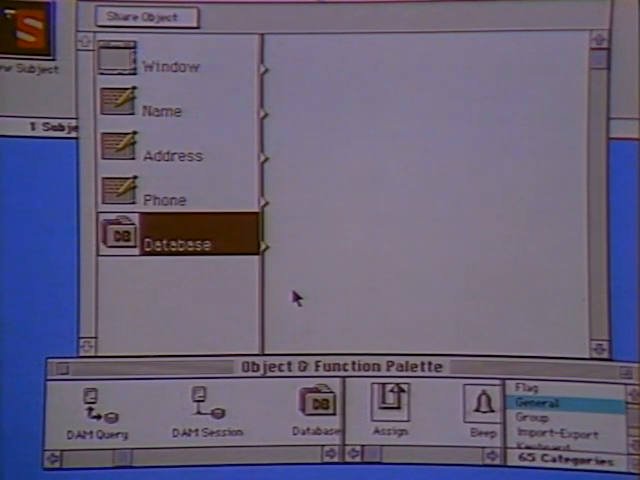
{"action": "mouse_move", "coordinate": [224, 244]}
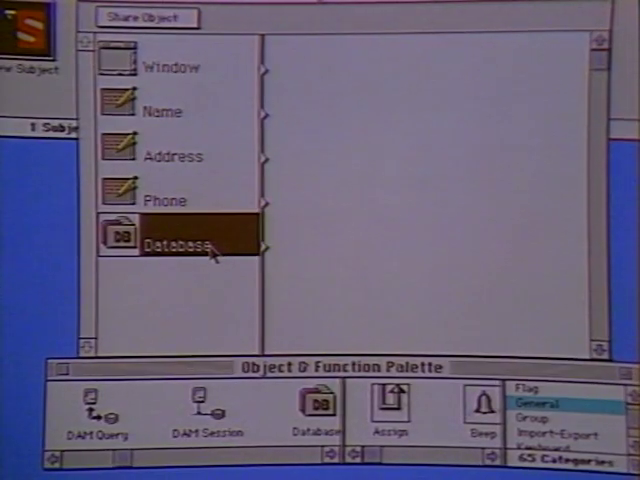
Title the window Address Book, give it a simple titled style listing the Name, Address and Phone fields.
{"action": "left_click", "coordinate": [180, 68]}
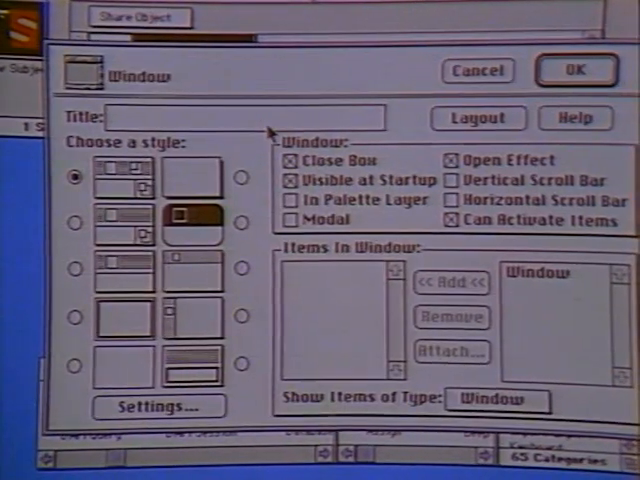
{"action": "type", "text": "Address Book"}
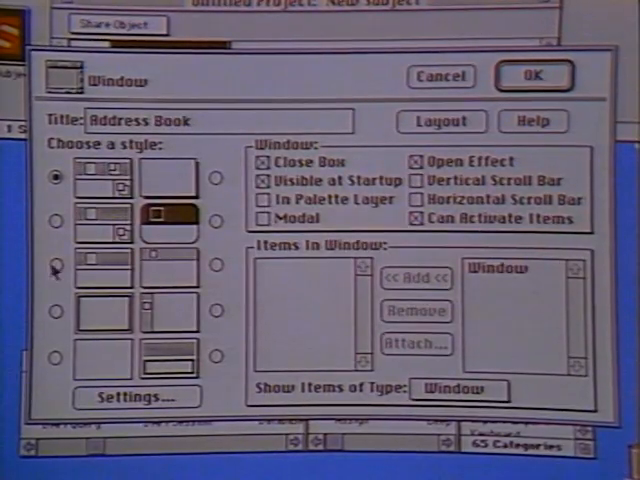
{"action": "left_click", "coordinate": [56, 264]}
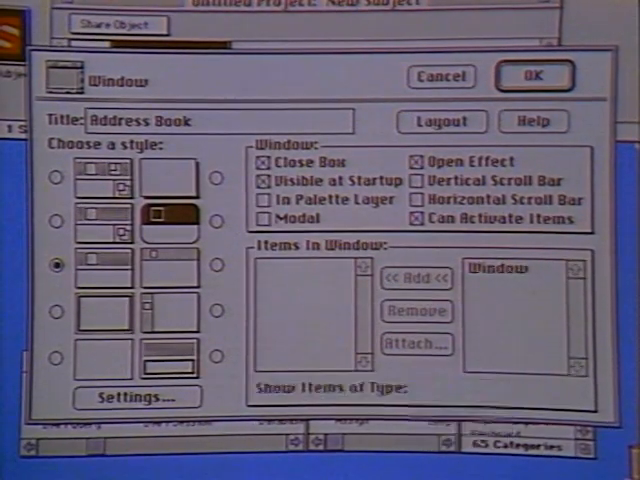
{"action": "left_click", "coordinate": [416, 280]}
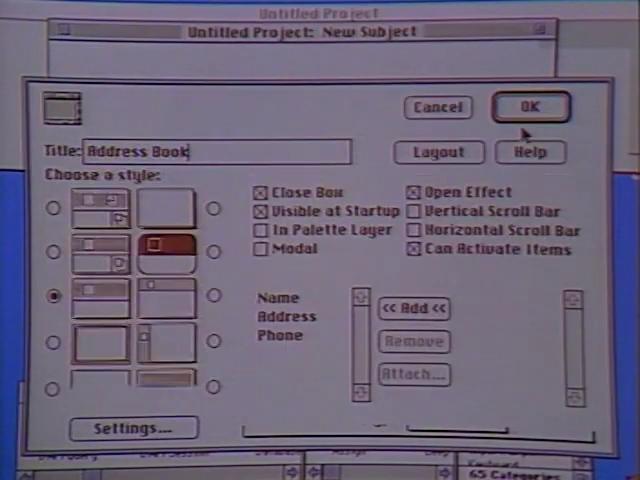
{"action": "left_click", "coordinate": [532, 108]}
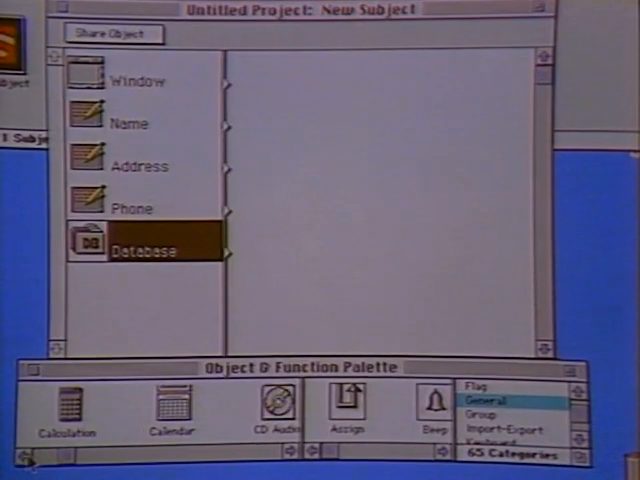
Add a Browser object to the subject and include it as an item in the window.
{"action": "scroll", "scroll_direction": "left", "scroll_amount": 3}
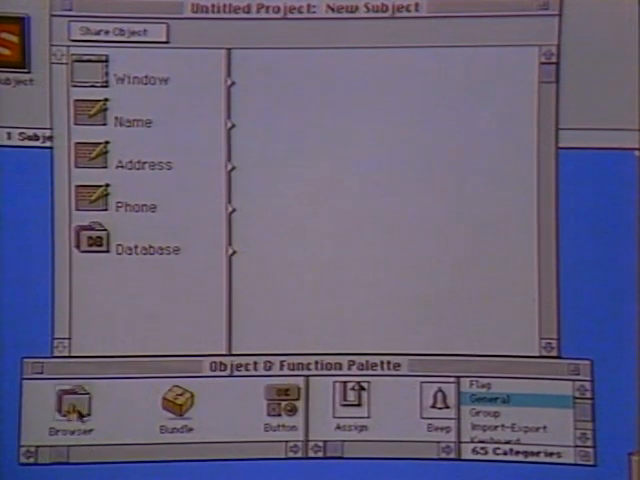
{"action": "left_click_drag", "start_coordinate": [72, 404], "coordinate": [150, 290]}
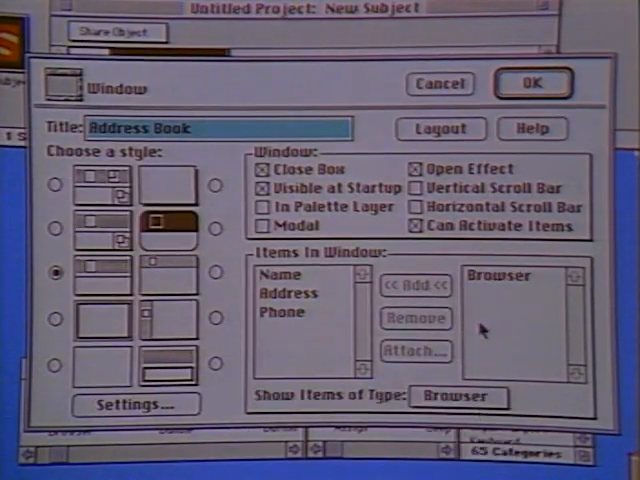
{"action": "left_click", "coordinate": [416, 284]}
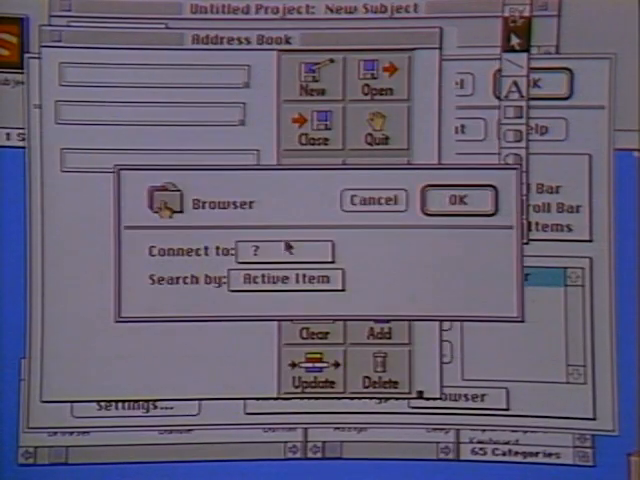
Connect the browser to the Database and accept the Address Book window settings.
{"action": "left_click", "coordinate": [284, 250]}
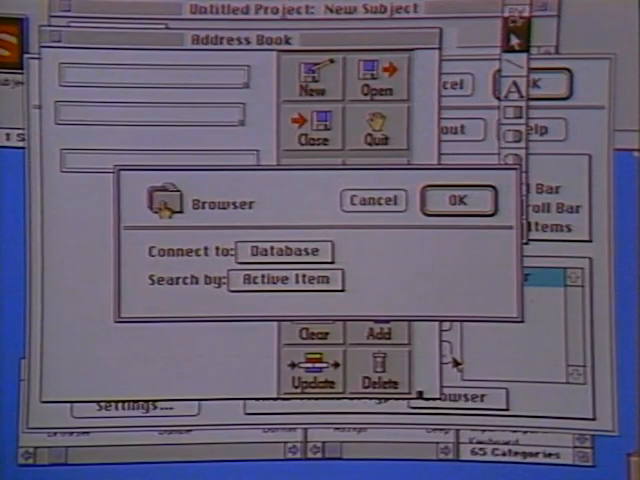
{"action": "left_click", "coordinate": [456, 200]}
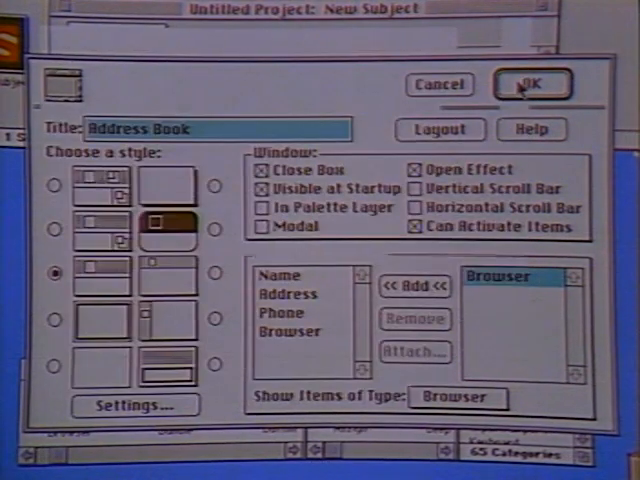
{"action": "left_click", "coordinate": [532, 84]}
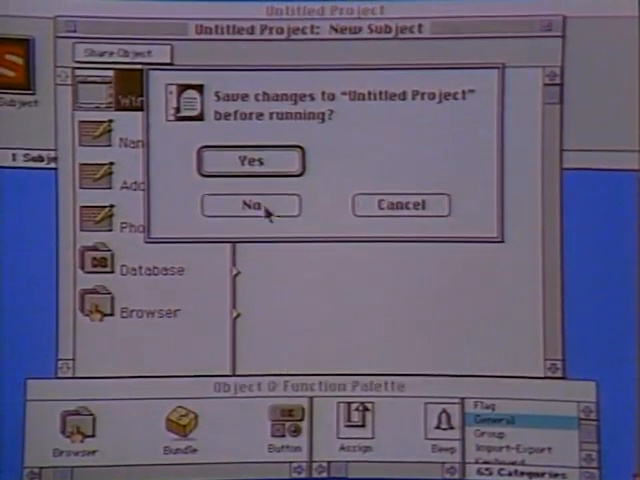
Run the project without saving and create a new data file named FRIENDS.
{"action": "left_click", "coordinate": [250, 204]}
{"action": "type", "text": "FRIENDS"}
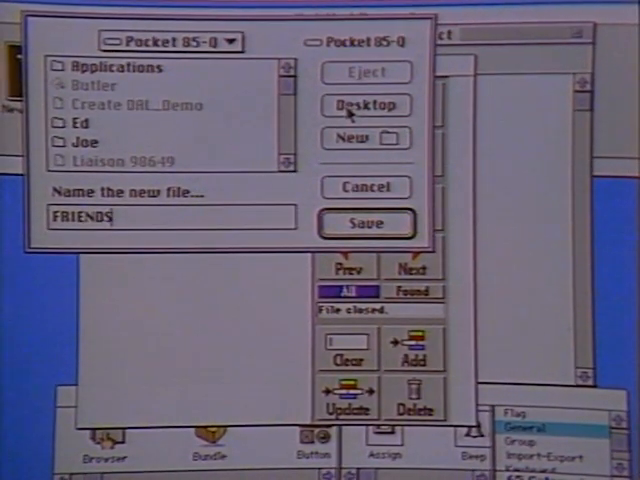
{"action": "left_click", "coordinate": [366, 224]}
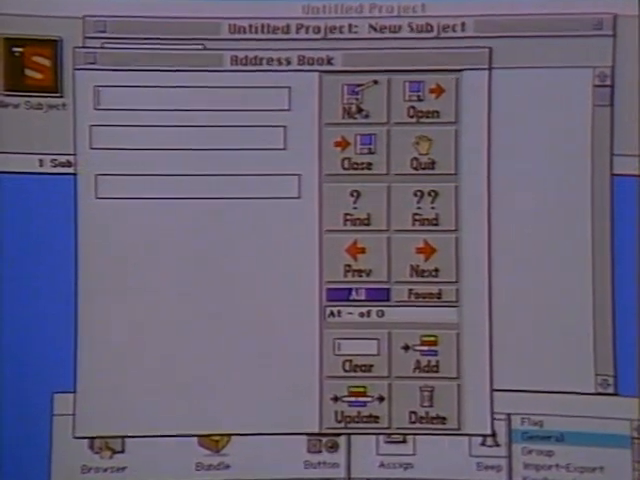
{"action": "type", "text": "RICK"}
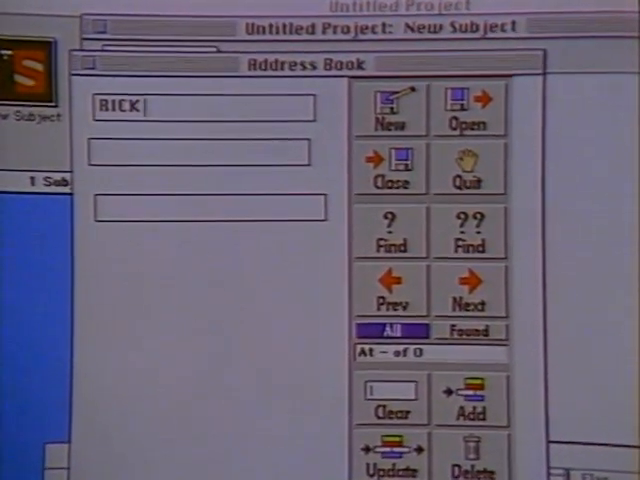
{"action": "type", "text": "TEXAS"}
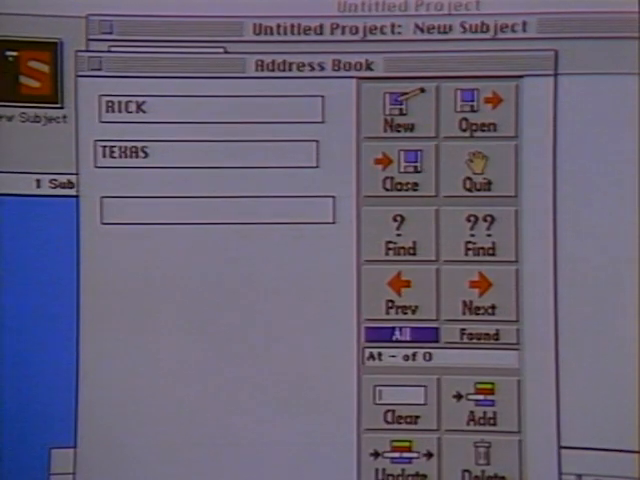
{"action": "type", "text": "61"}
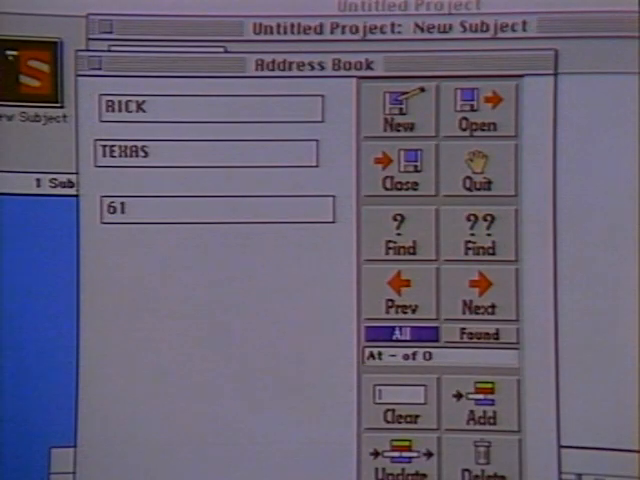
{"action": "type", "text": "9-555-12"}
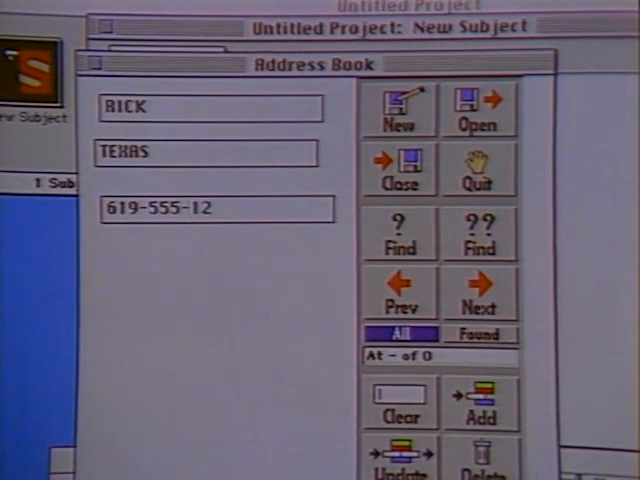
{"action": "type", "text": "12"}
{"action": "left_click", "coordinate": [206, 152]}
{"action": "type", "text": "S"}
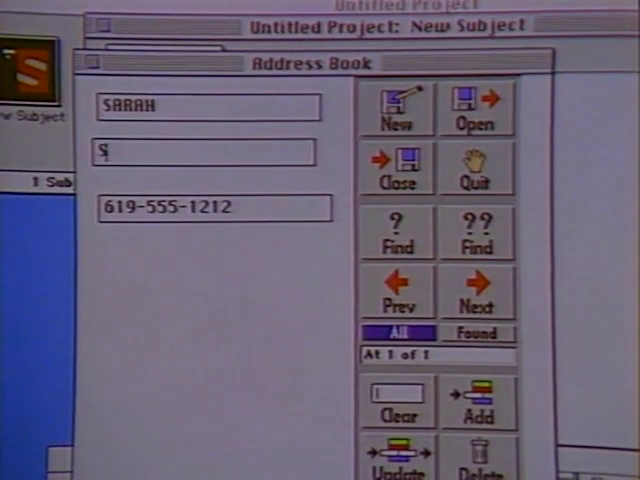
Enter SARAH in SALT LAKE CITY with a 212 number, then step back to RICK and forward to SARAH.
{"action": "type", "text": "ALT LAKE CITY"}
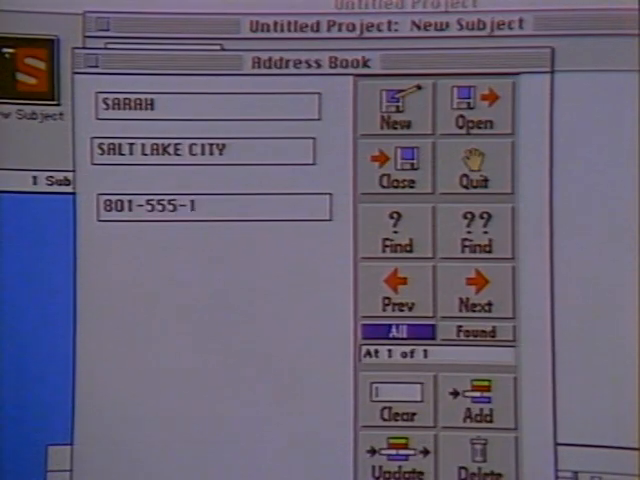
{"action": "type", "text": "212"}
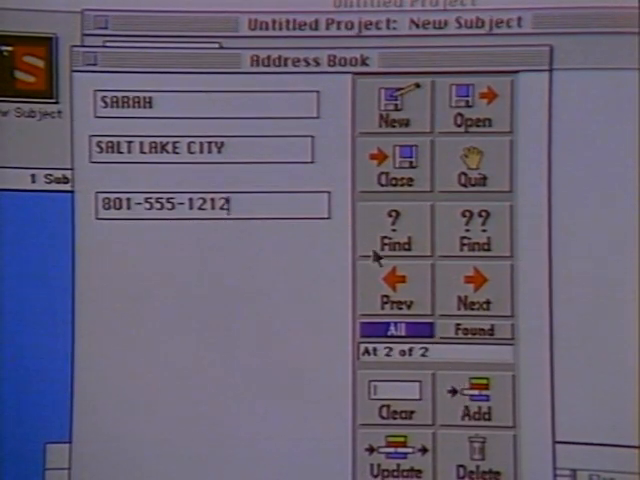
{"action": "left_click", "coordinate": [394, 290]}
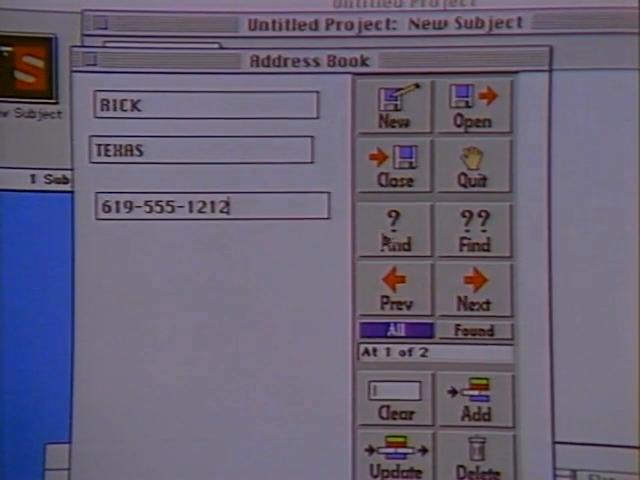
{"action": "left_click", "coordinate": [476, 290]}
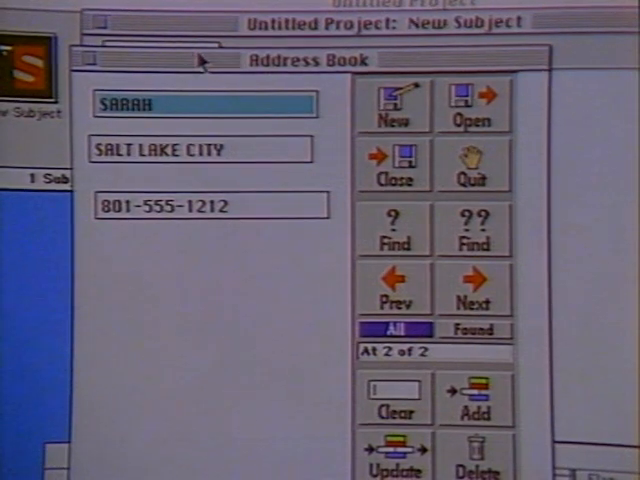